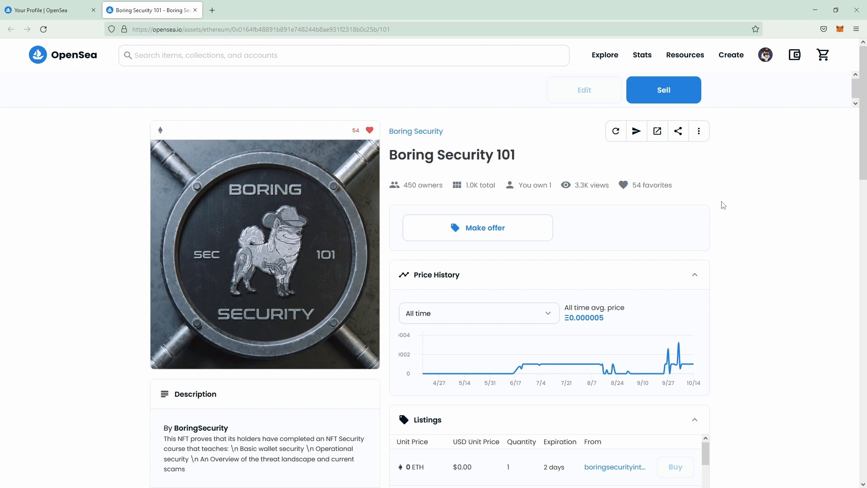
mouse_move(727, 198)
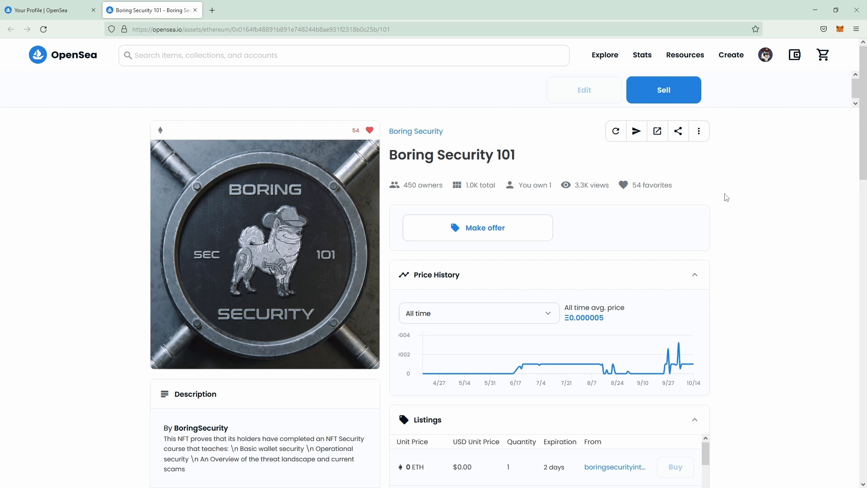
List Boring Security 101 for sale at 2 ETH for 3 days and complete the listing.
left_click(664, 90)
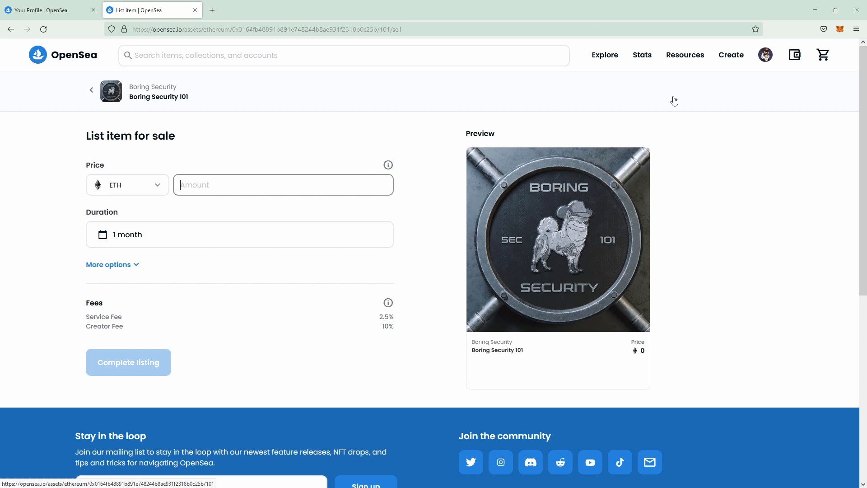
type("2")
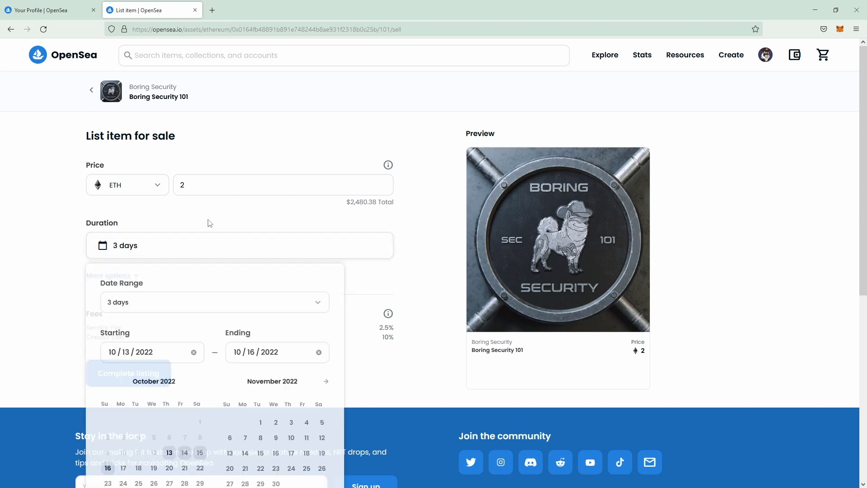
left_click(129, 373)
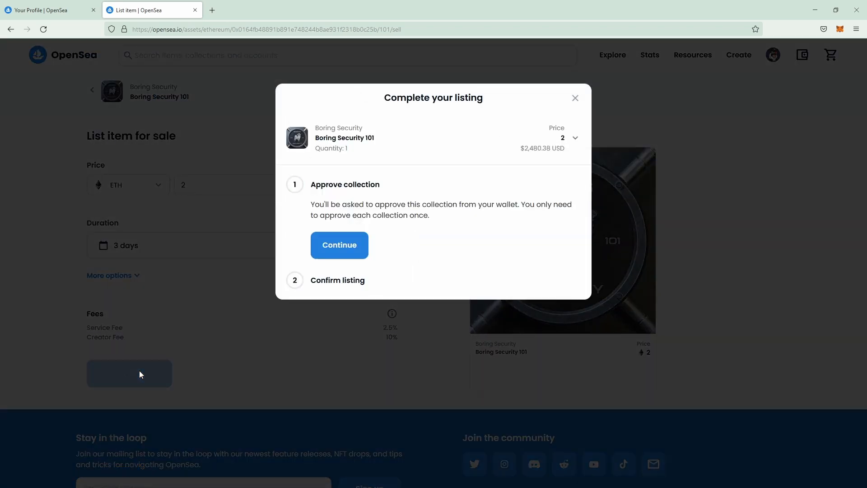
Continue the Approve collection step to raise MetaMask's access-all-NFTs approval request.
left_click(339, 245)
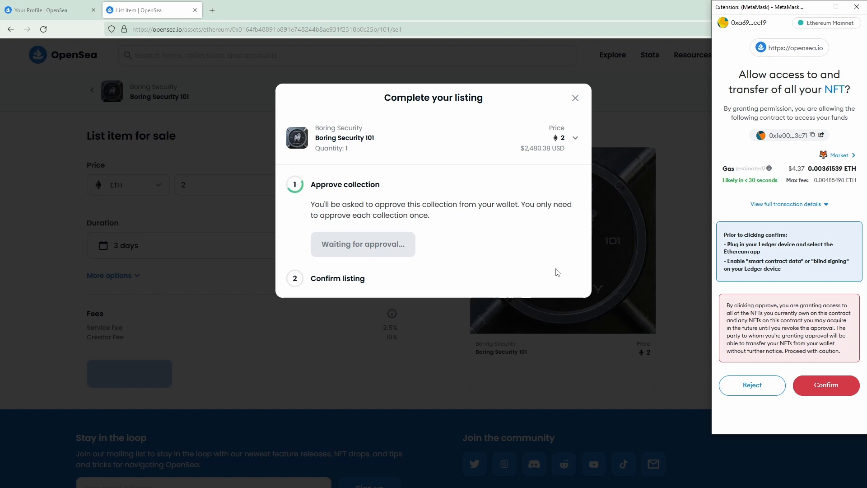
left_click(827, 385)
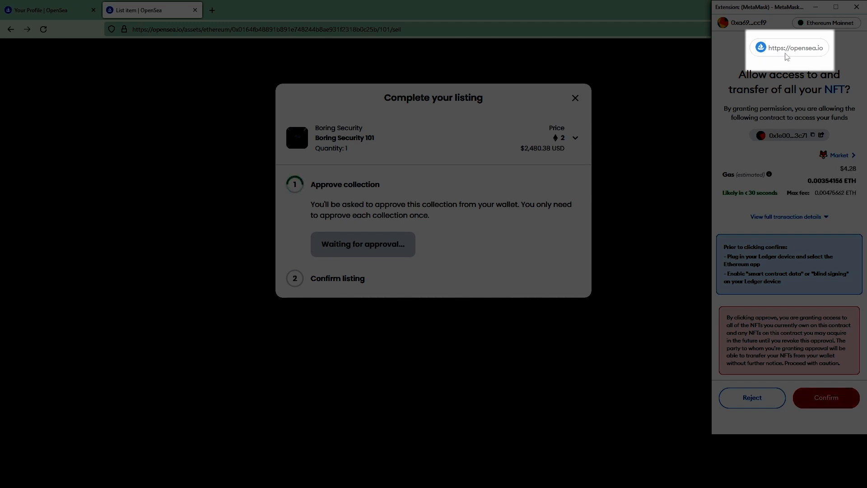
mouse_move(801, 62)
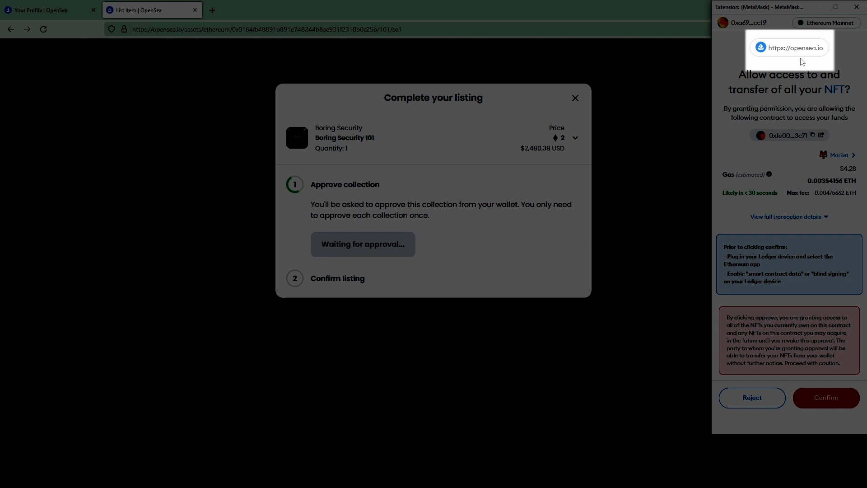
mouse_move(822, 61)
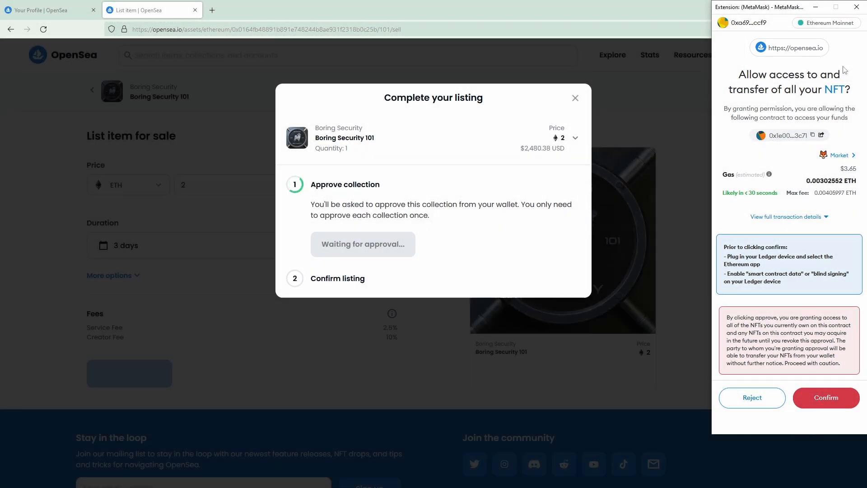
mouse_move(848, 62)
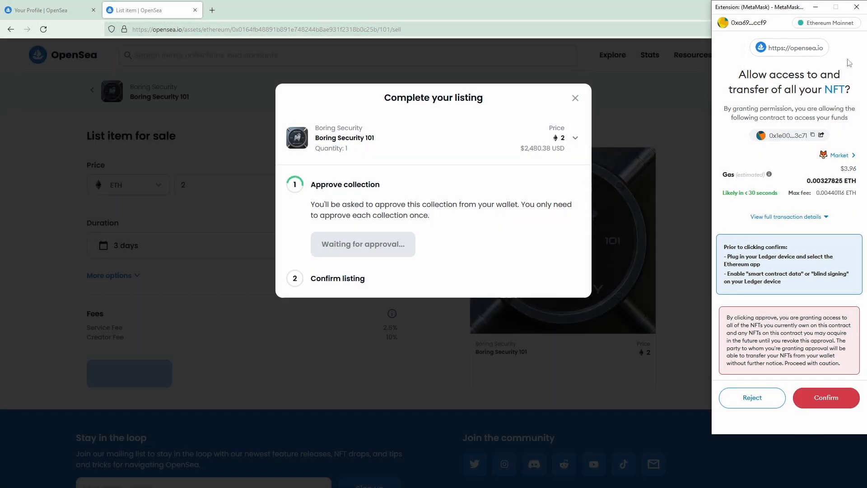
mouse_move(747, 100)
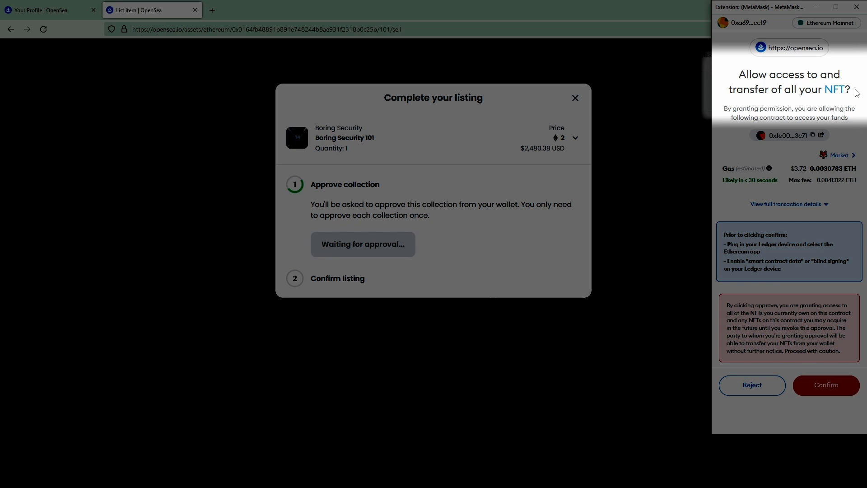
mouse_move(836, 94)
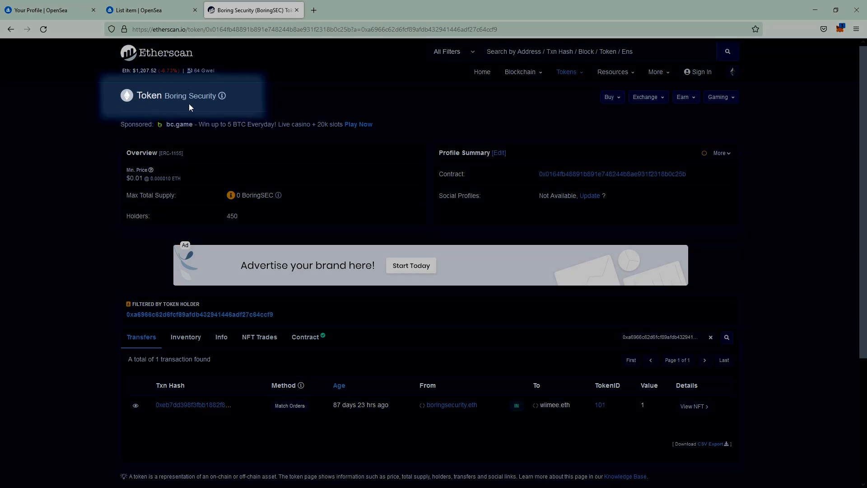
mouse_move(190, 108)
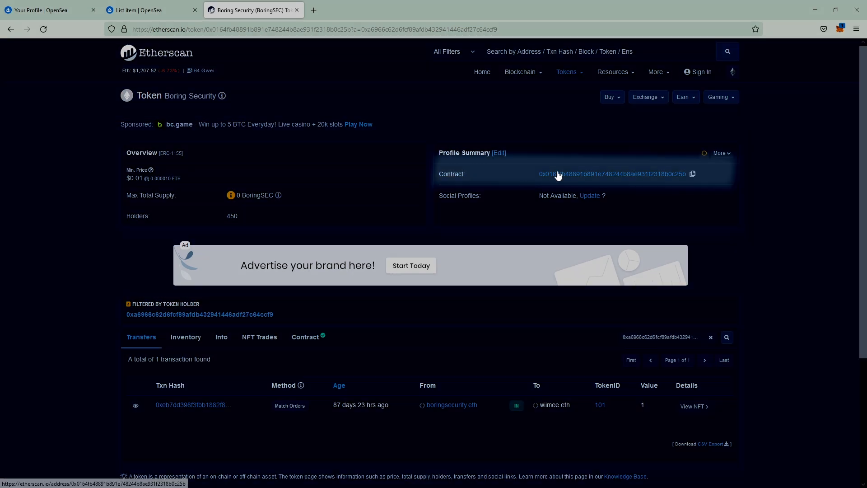
mouse_move(605, 183)
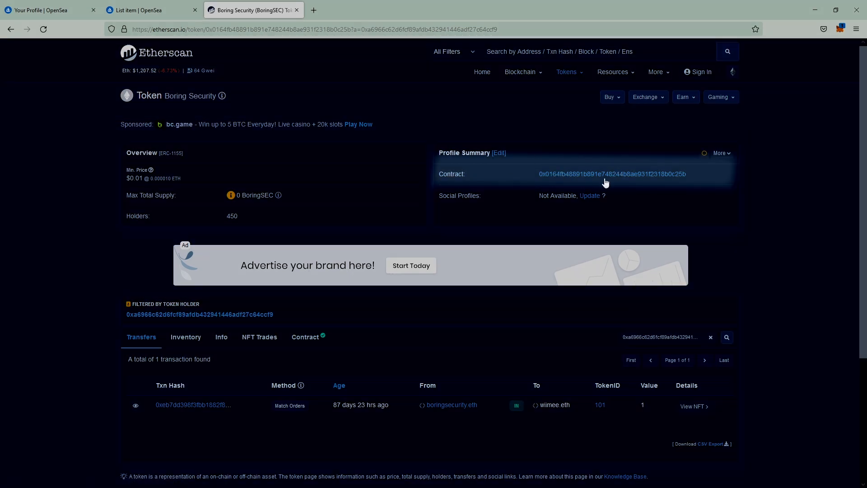
Open the Boring Security contract address page from the token's Profile Summary.
left_click(612, 173)
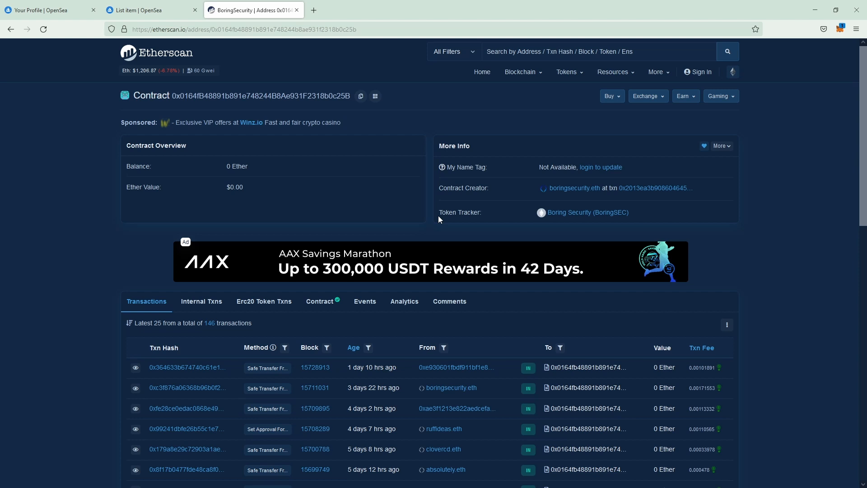
mouse_move(587, 212)
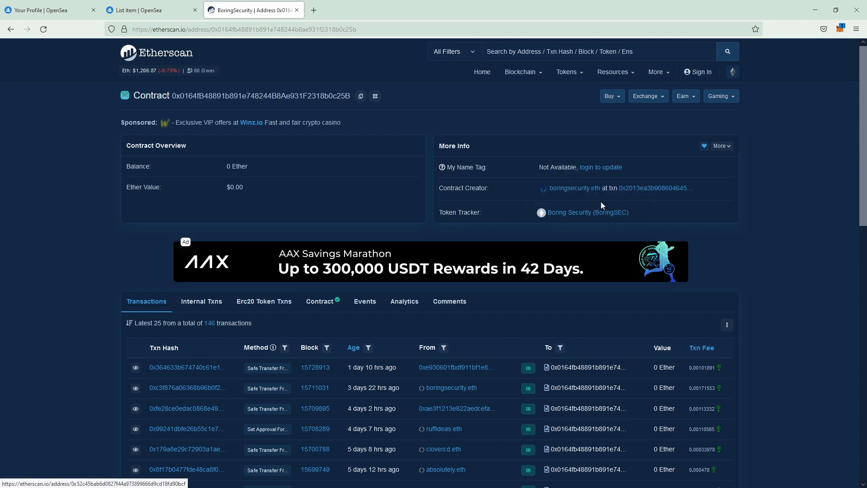
mouse_move(505, 199)
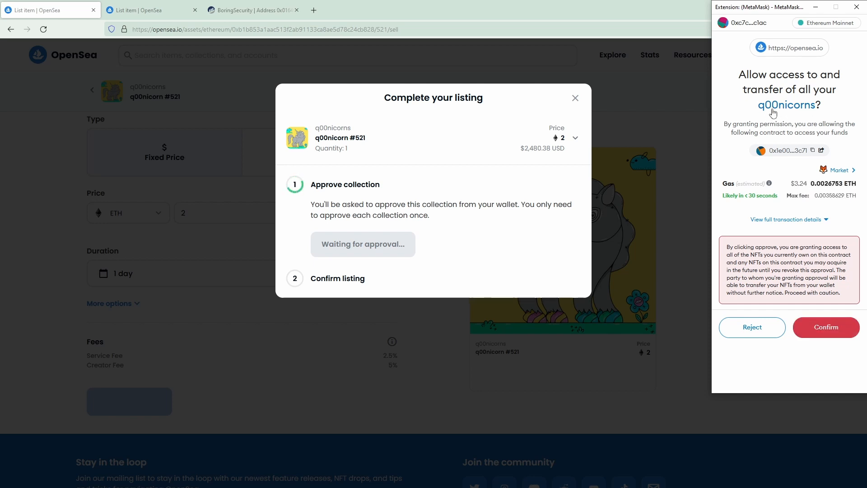
mouse_move(797, 119)
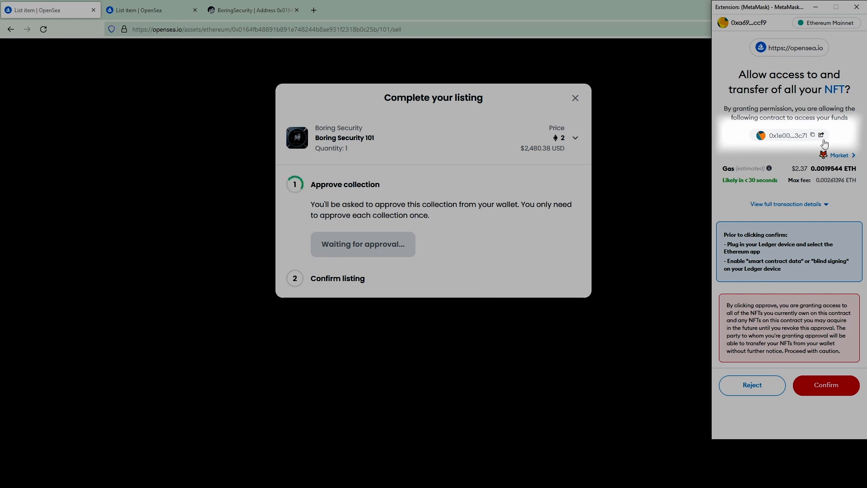
mouse_move(822, 135)
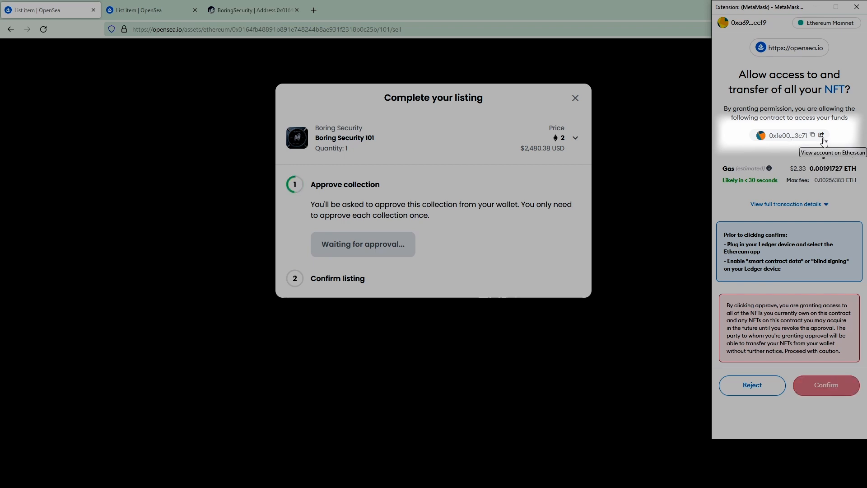
Open the OpenSea: Conduit contract 0x1e00…3c71 page on Etherscan.
left_click(822, 134)
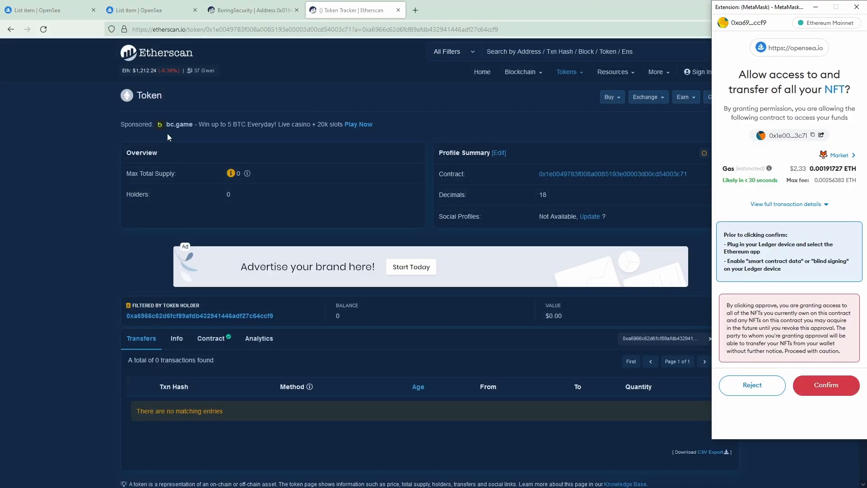
mouse_move(266, 253)
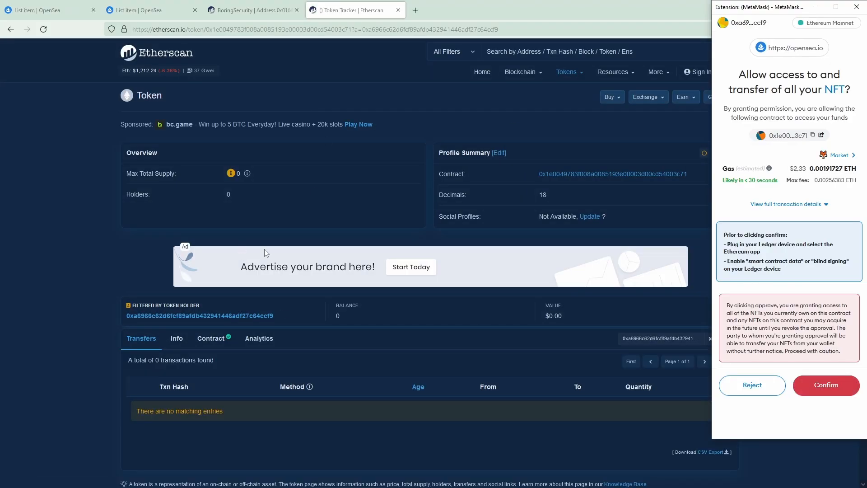
mouse_move(160, 296)
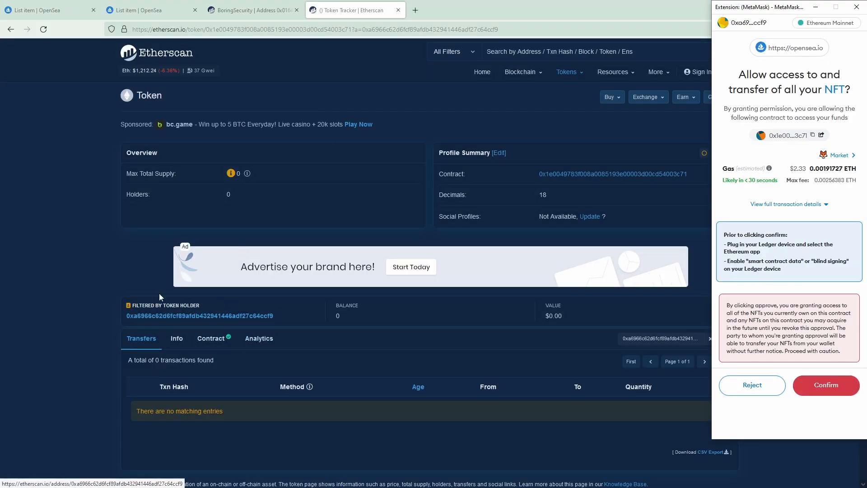
mouse_move(229, 325)
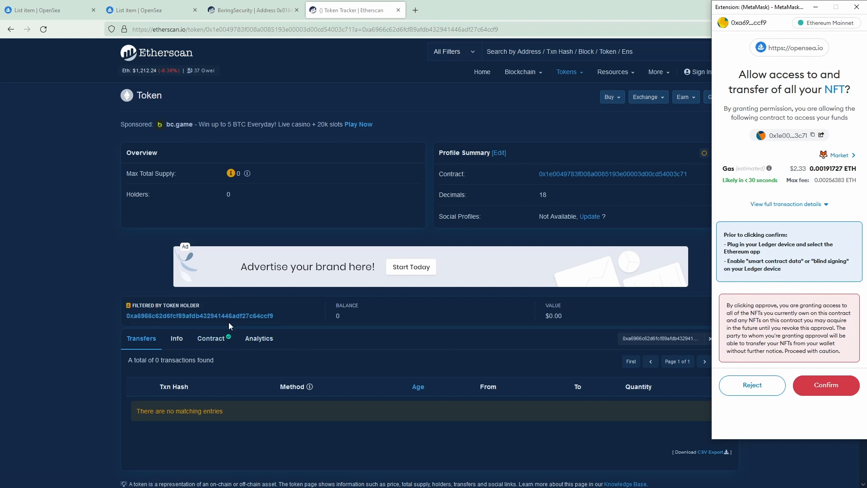
mouse_move(564, 177)
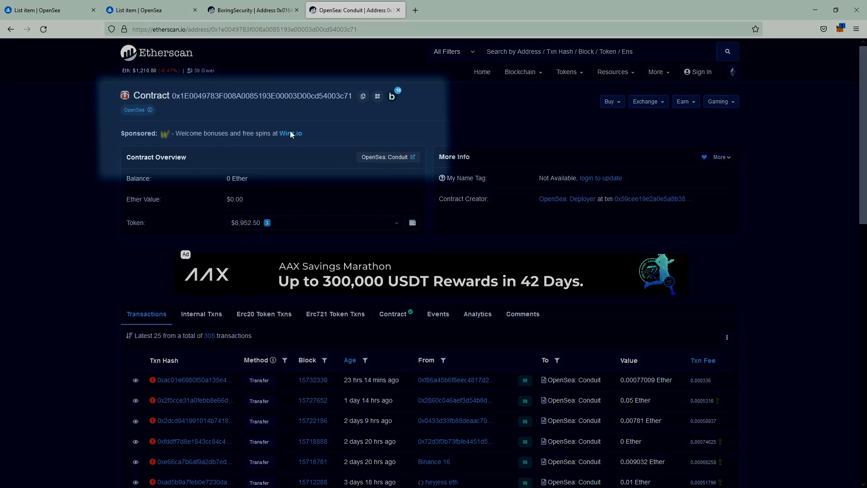
mouse_move(135, 109)
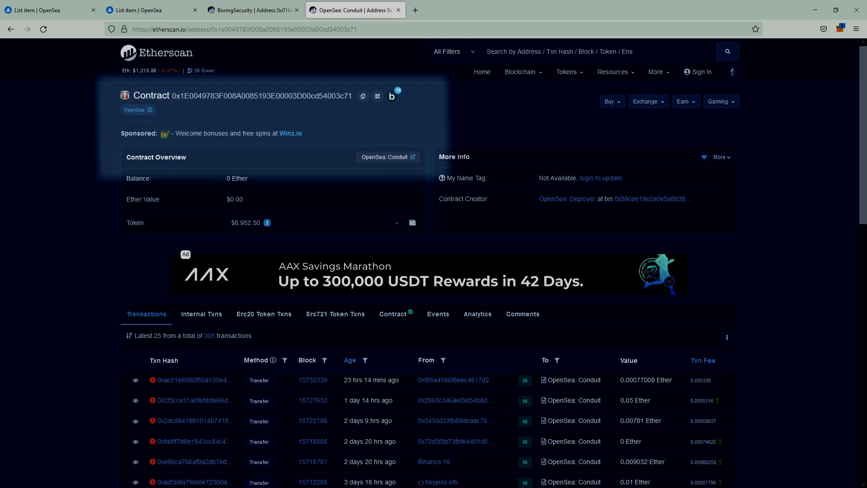
mouse_move(168, 109)
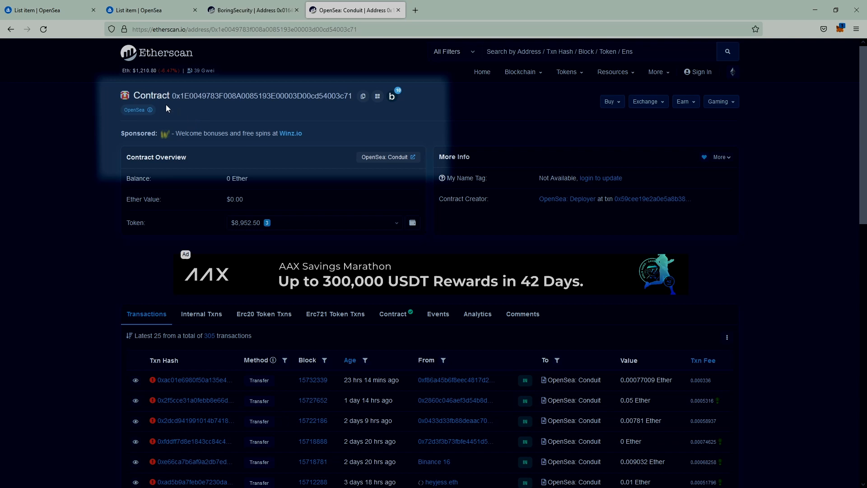
mouse_move(355, 145)
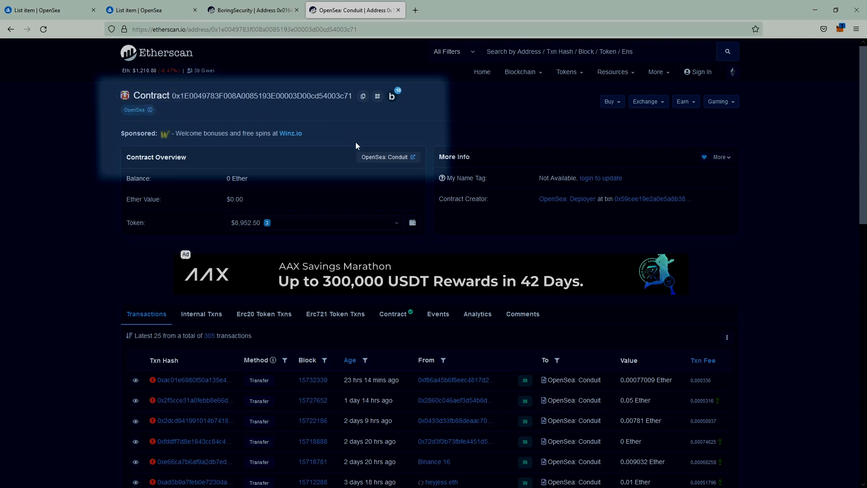
mouse_move(358, 136)
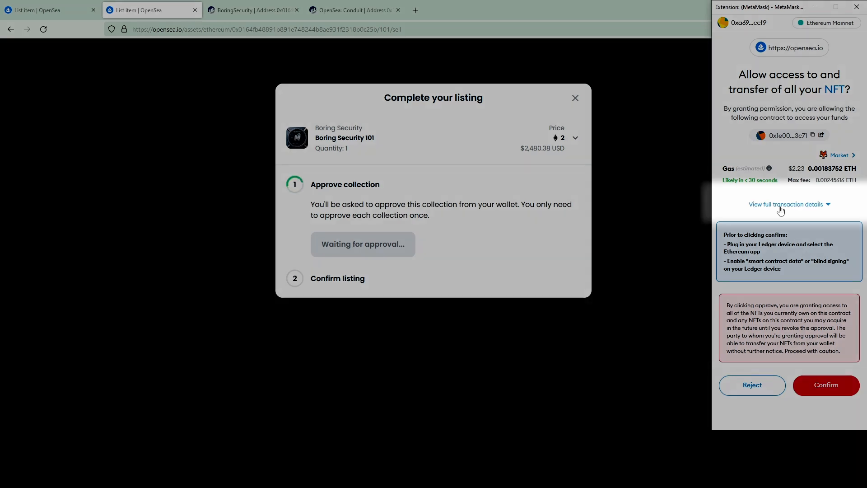
Review the SetApprovalForAll details for contract 0x1E004978…3c71, then confirm the approval.
left_click(786, 204)
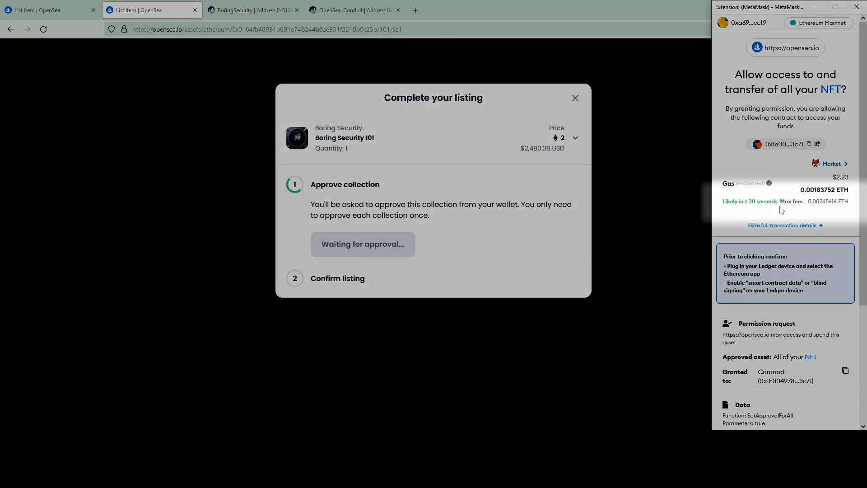
scroll("down", 3)
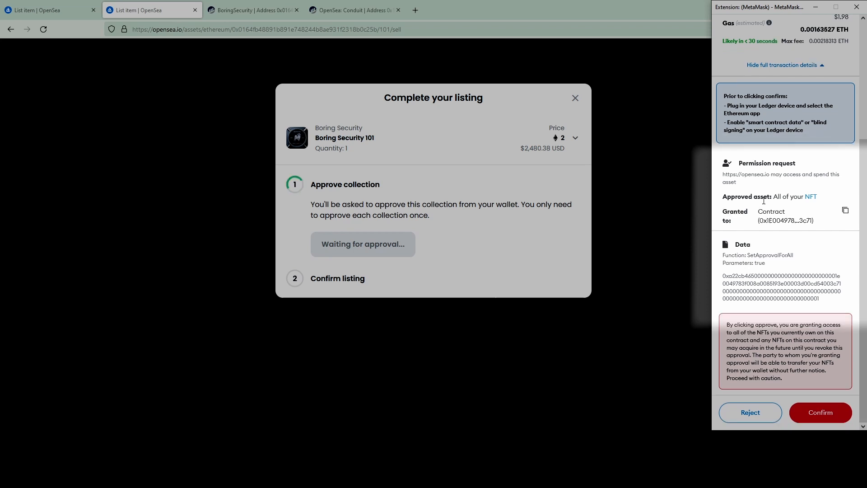
mouse_move(811, 196)
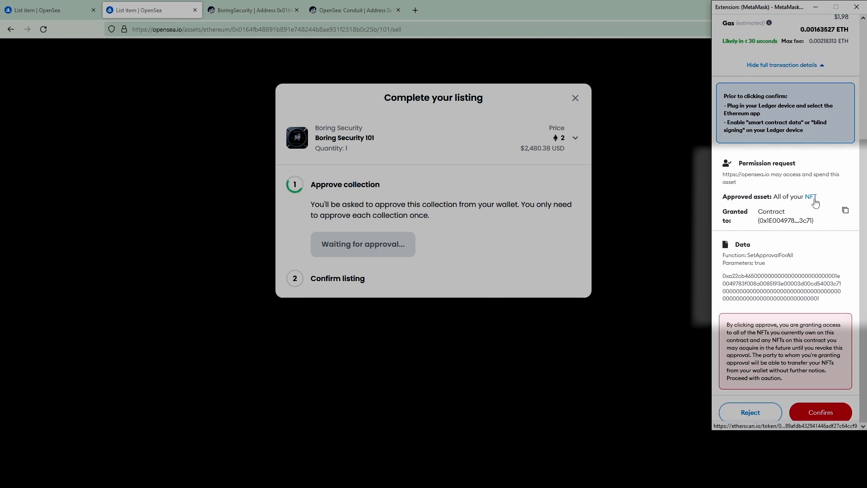
mouse_move(773, 189)
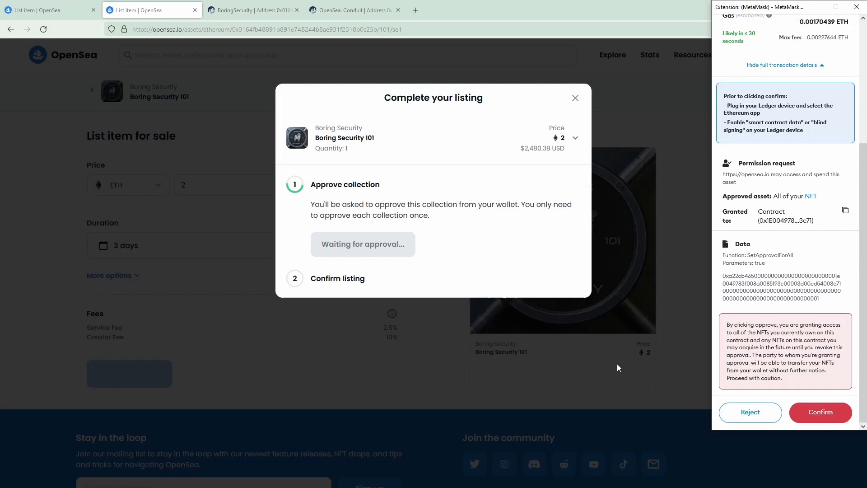
mouse_move(808, 288)
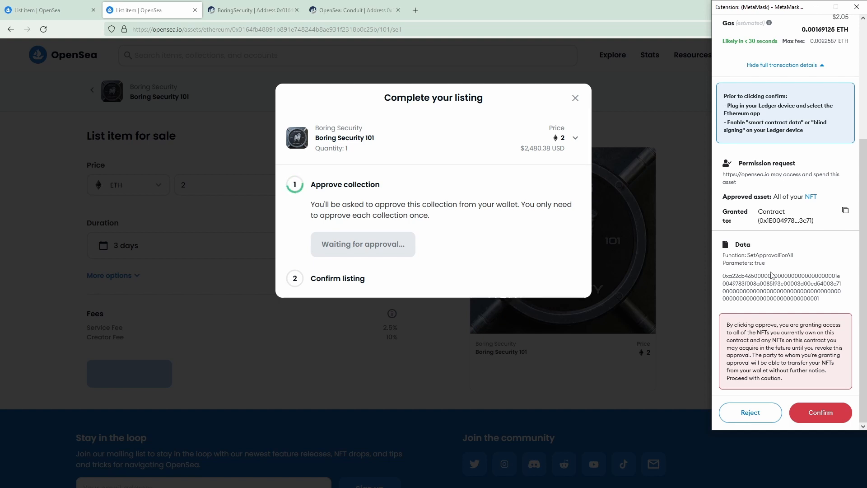
left_click(820, 412)
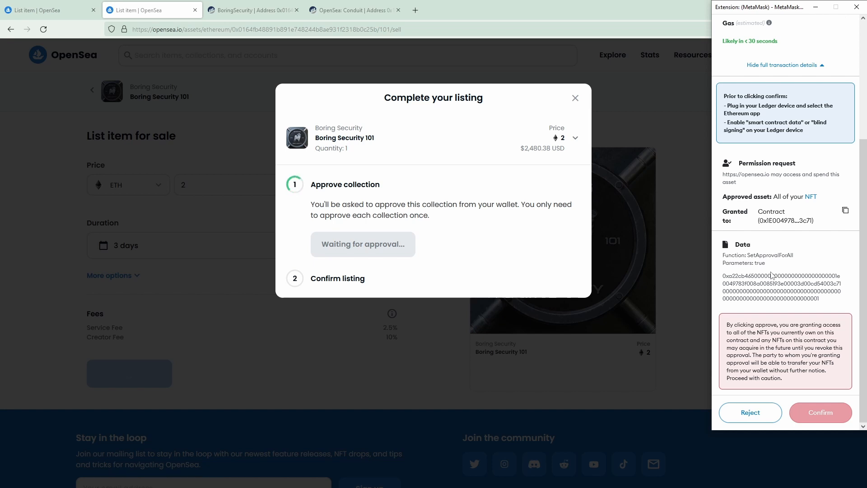
Scroll through the Seaport offer and consideration fields for Lazy Lions #4954 without signing.
left_click(820, 412)
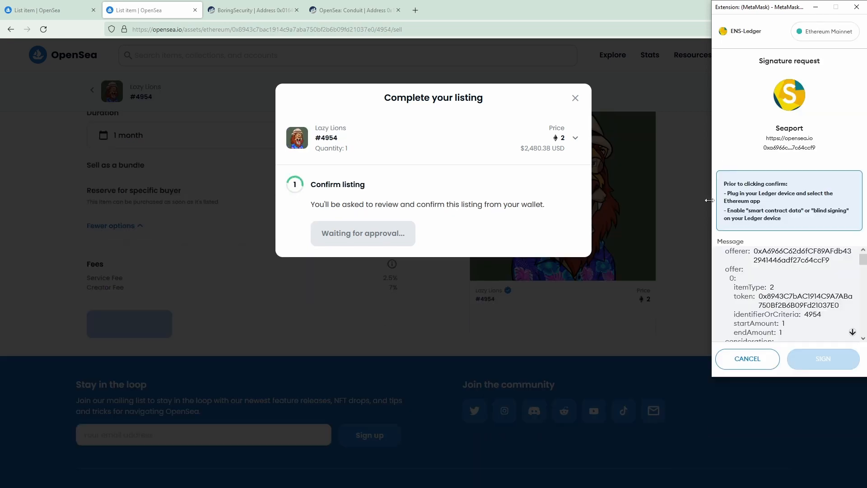
mouse_move(632, 196)
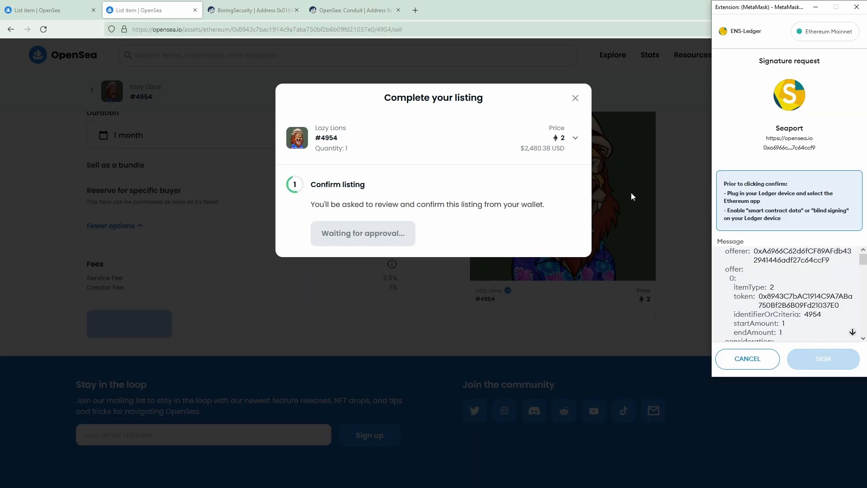
mouse_move(228, 218)
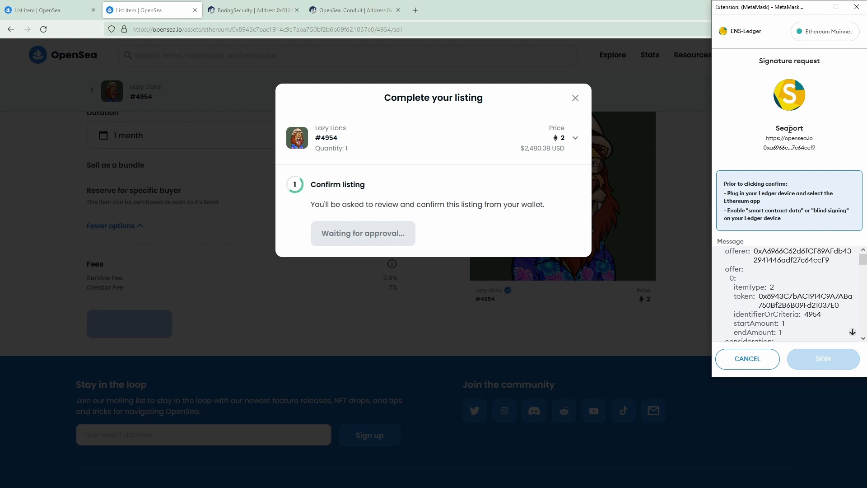
mouse_move(847, 261)
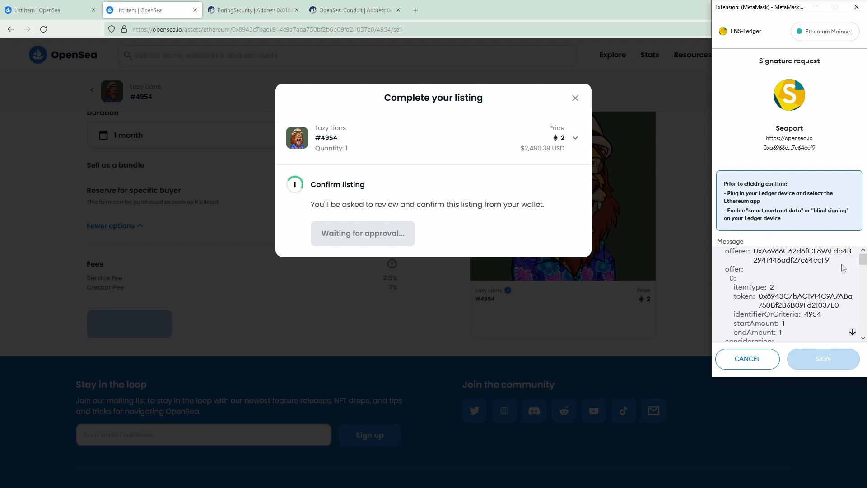
scroll("down", 3)
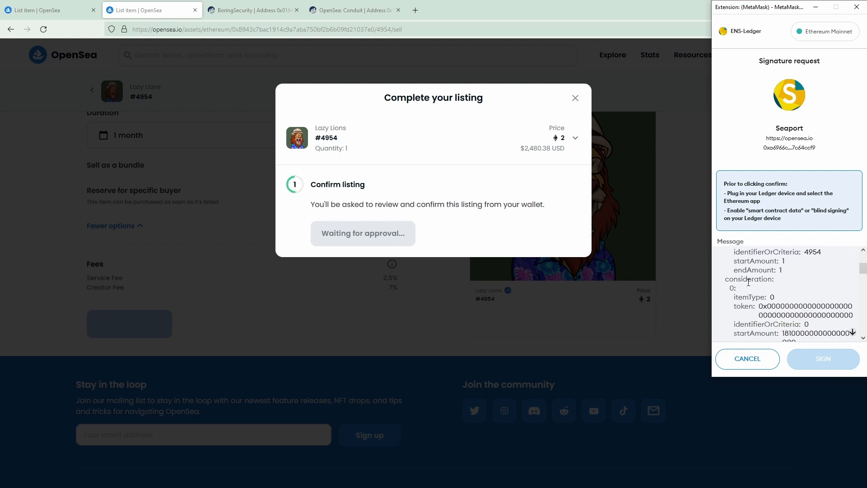